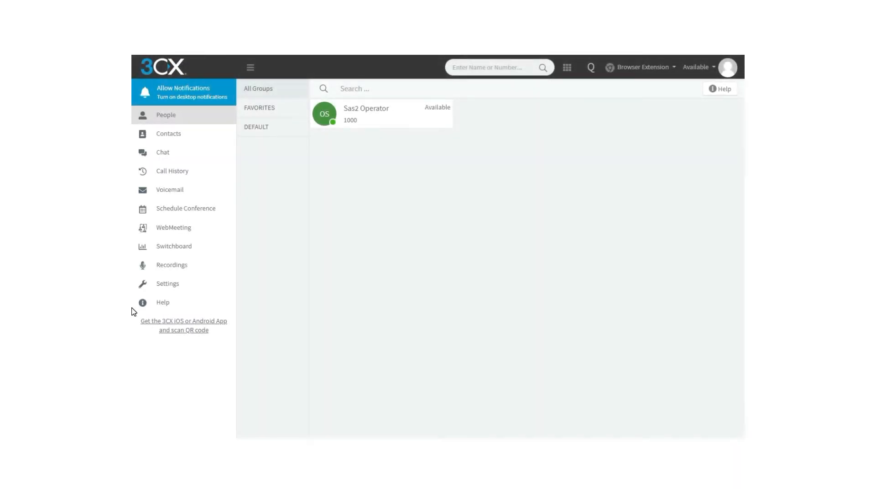
{"action": "mouse_move", "coordinate": [133, 305]}
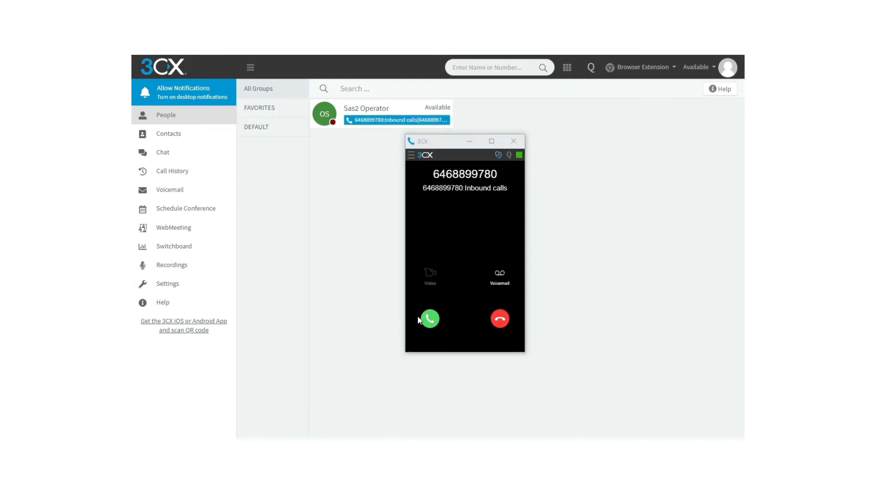
{"action": "left_click", "coordinate": [429, 319]}
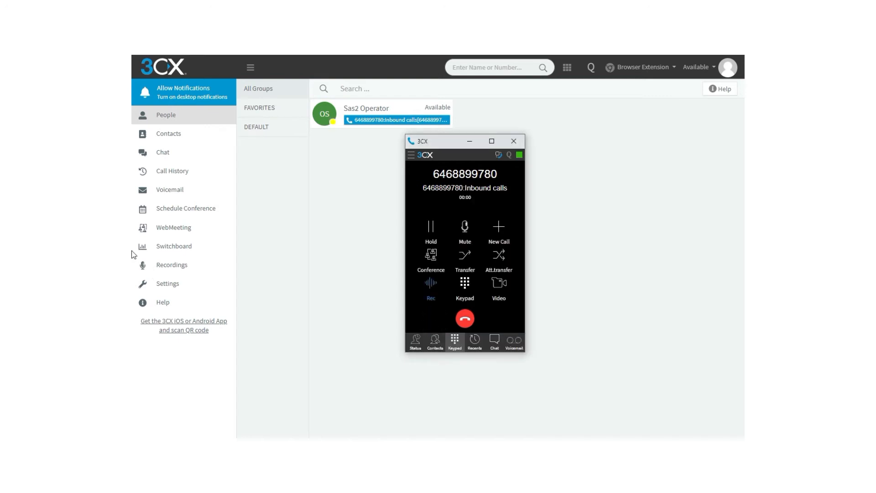
{"action": "mouse_move", "coordinate": [136, 270]}
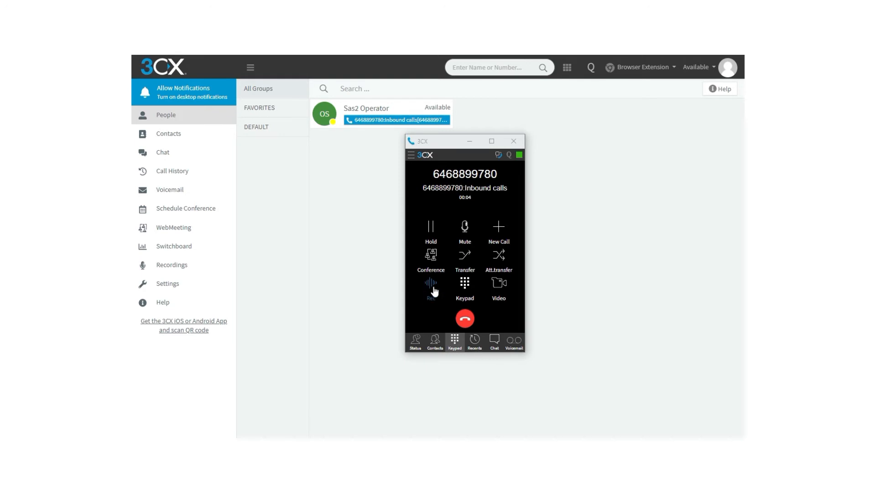
{"action": "left_click", "coordinate": [430, 285]}
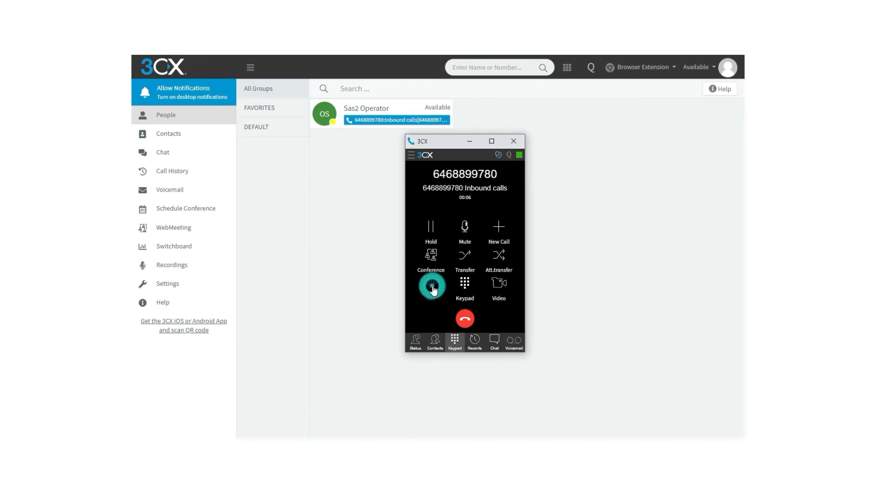
{"action": "left_click", "coordinate": [430, 284]}
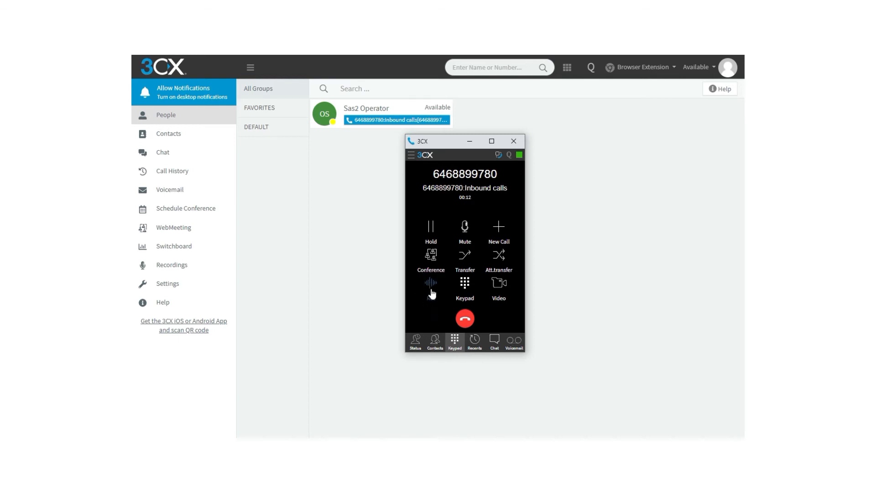
{"action": "left_click", "coordinate": [430, 285]}
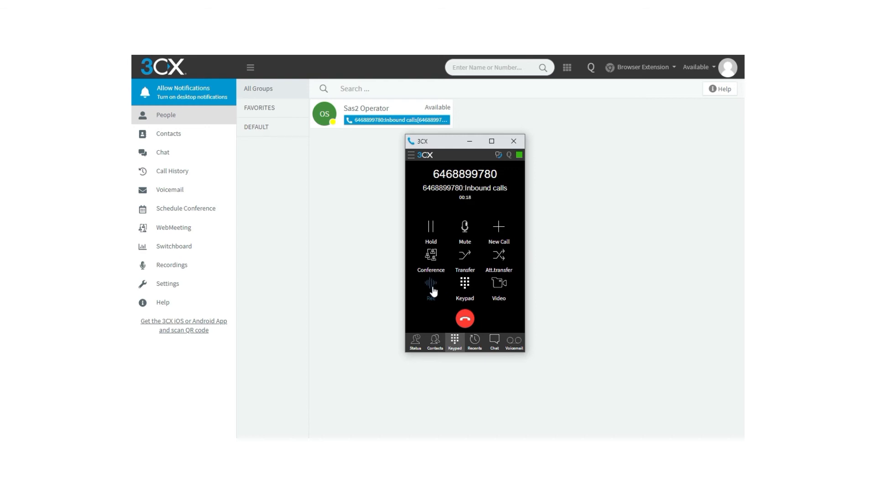
{"action": "left_click", "coordinate": [465, 318]}
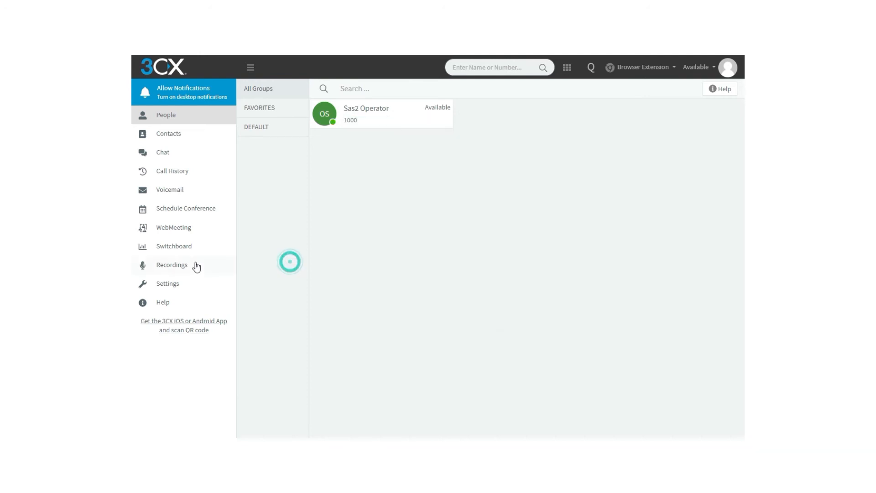
{"action": "left_click", "coordinate": [171, 265]}
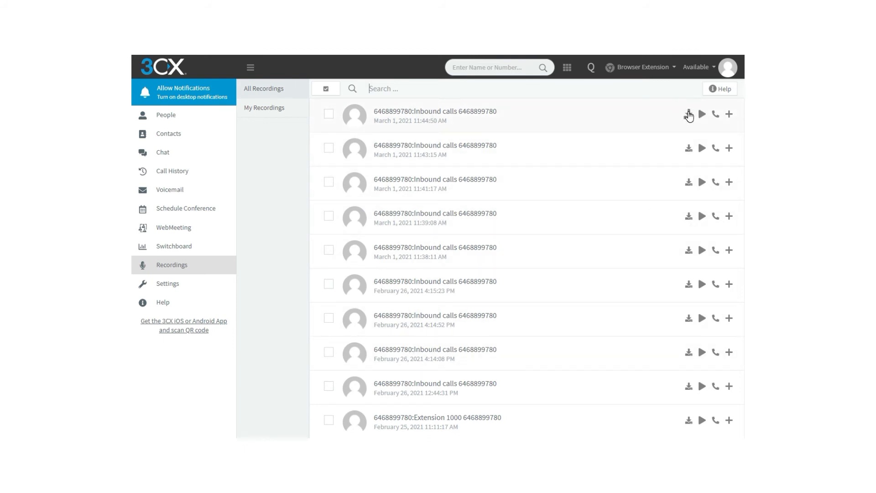
{"action": "mouse_move", "coordinate": [688, 114]}
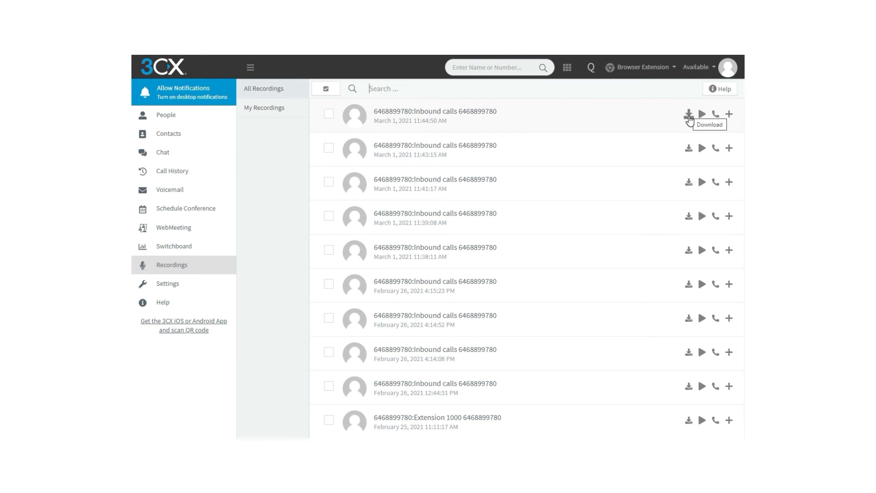
{"action": "mouse_move", "coordinate": [706, 118]}
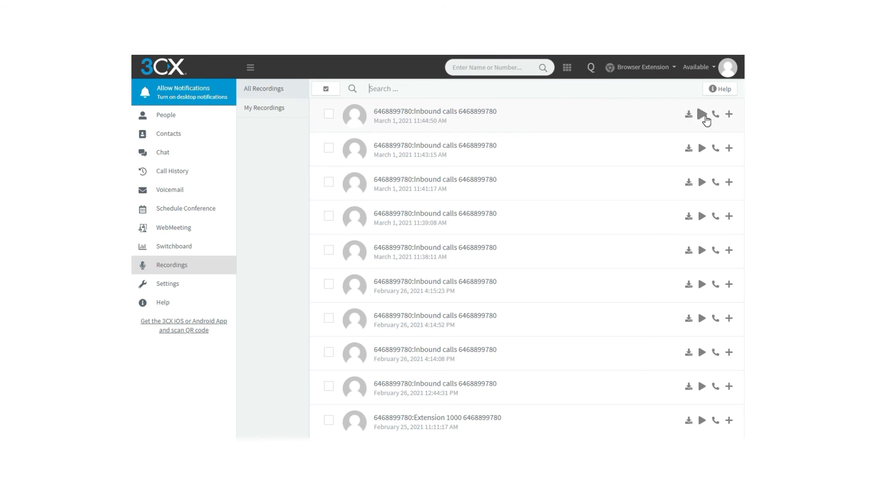
{"action": "mouse_move", "coordinate": [718, 120]}
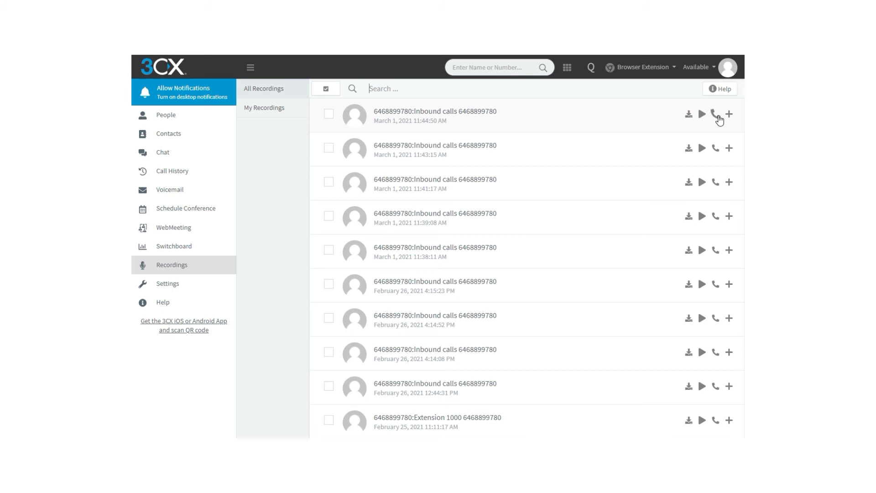
{"action": "mouse_move", "coordinate": [715, 115]}
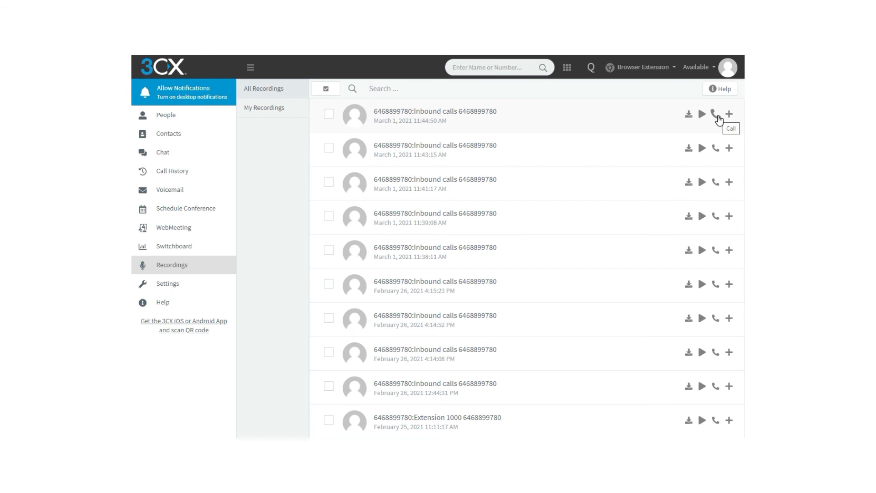
{"action": "mouse_move", "coordinate": [729, 118]}
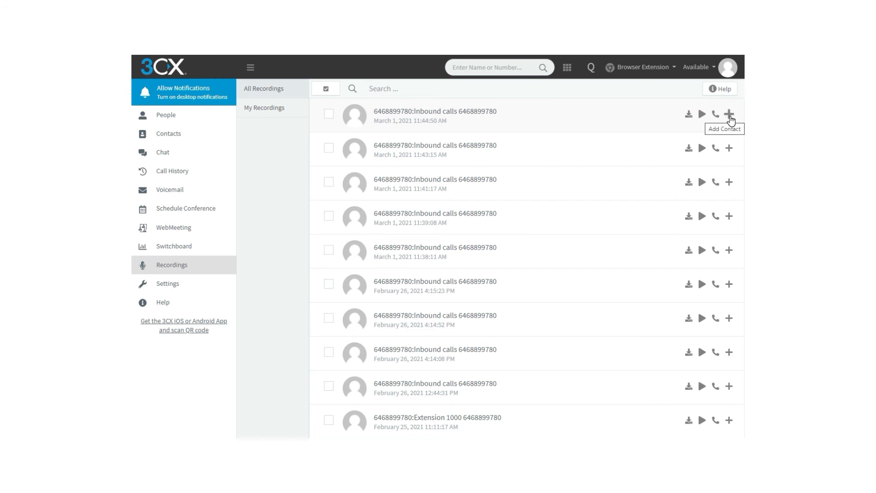
{"action": "mouse_move", "coordinate": [390, 176]}
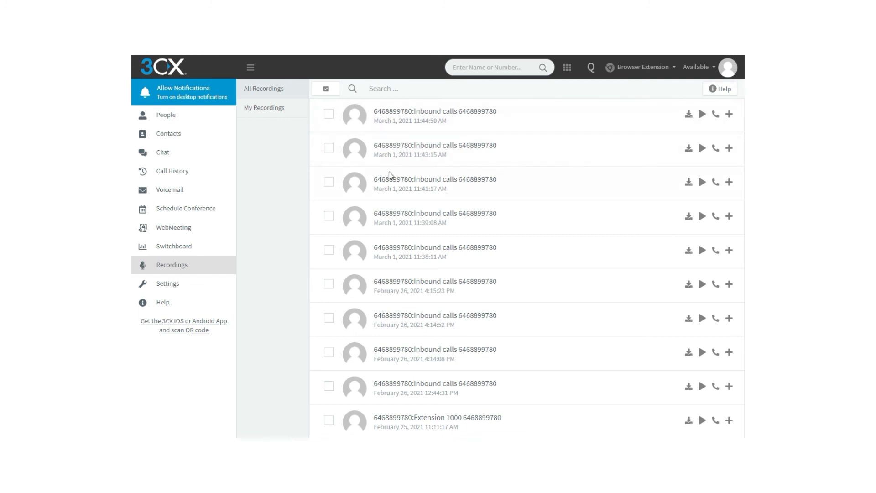
{"action": "mouse_move", "coordinate": [201, 184]}
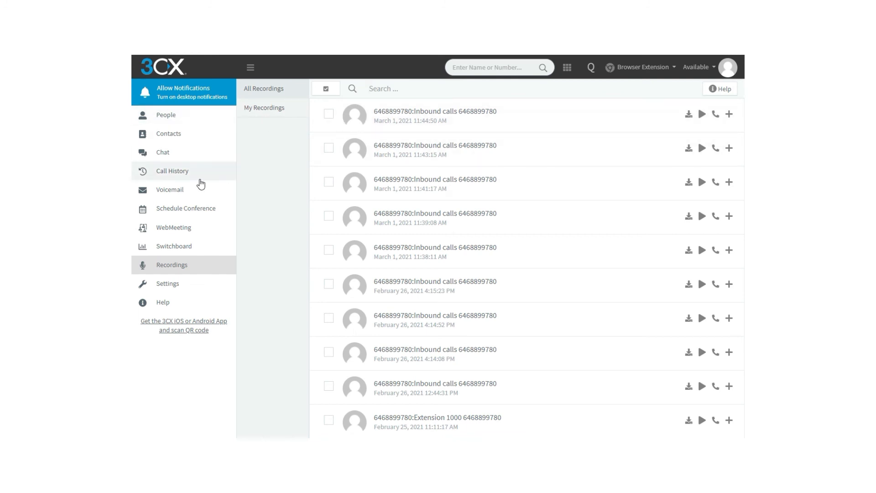
{"action": "mouse_move", "coordinate": [257, 245]}
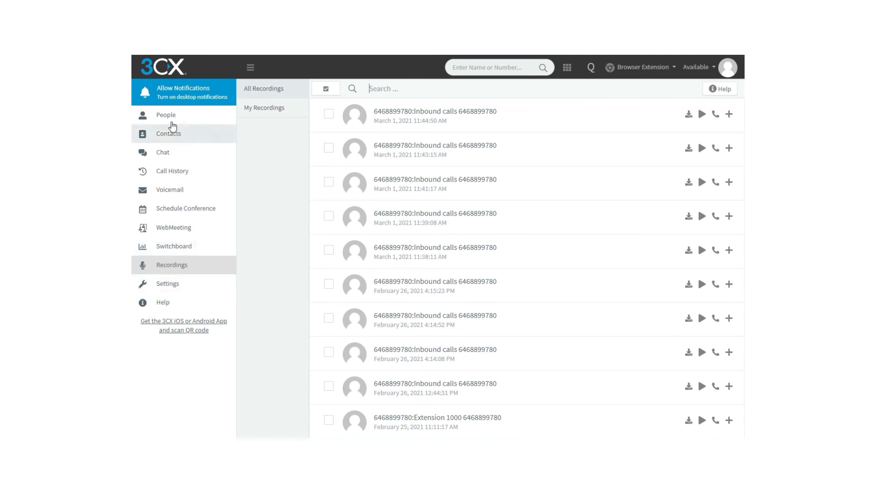
- Go back to the People directory showing Sas2 Operator at extension 1000
{"action": "left_click", "coordinate": [166, 115]}
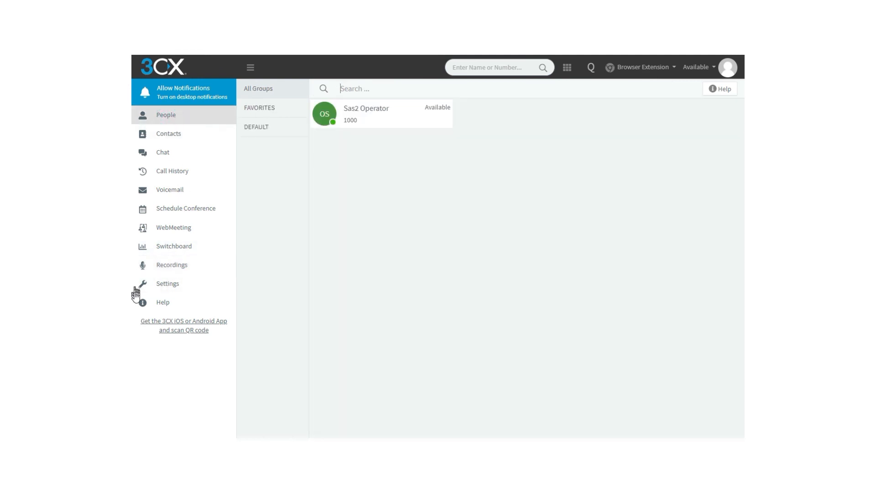
{"action": "mouse_move", "coordinate": [441, 294]}
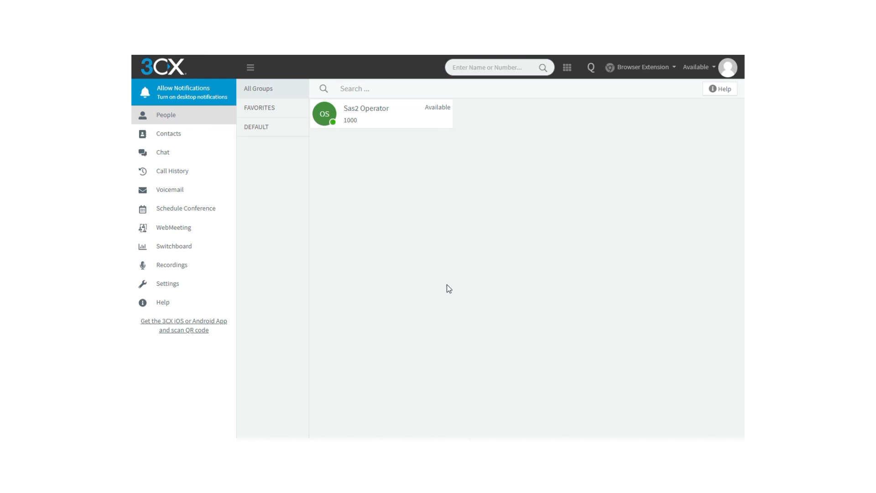
{"action": "mouse_move", "coordinate": [441, 322]}
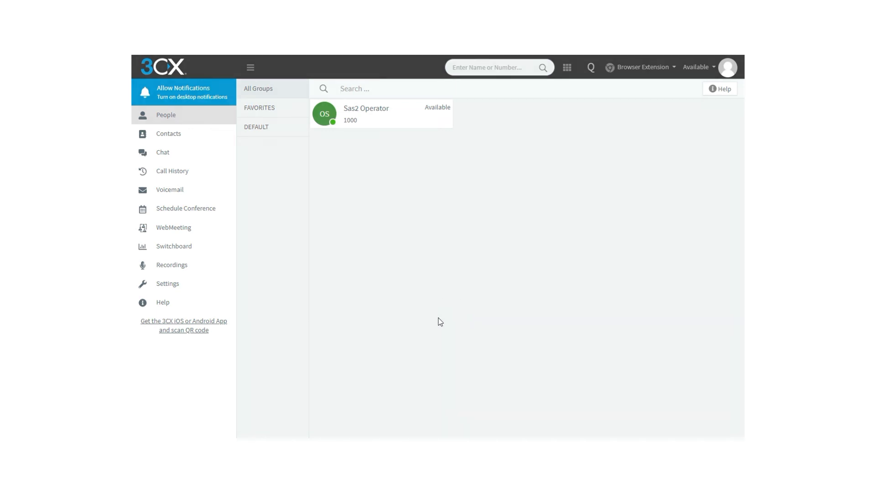